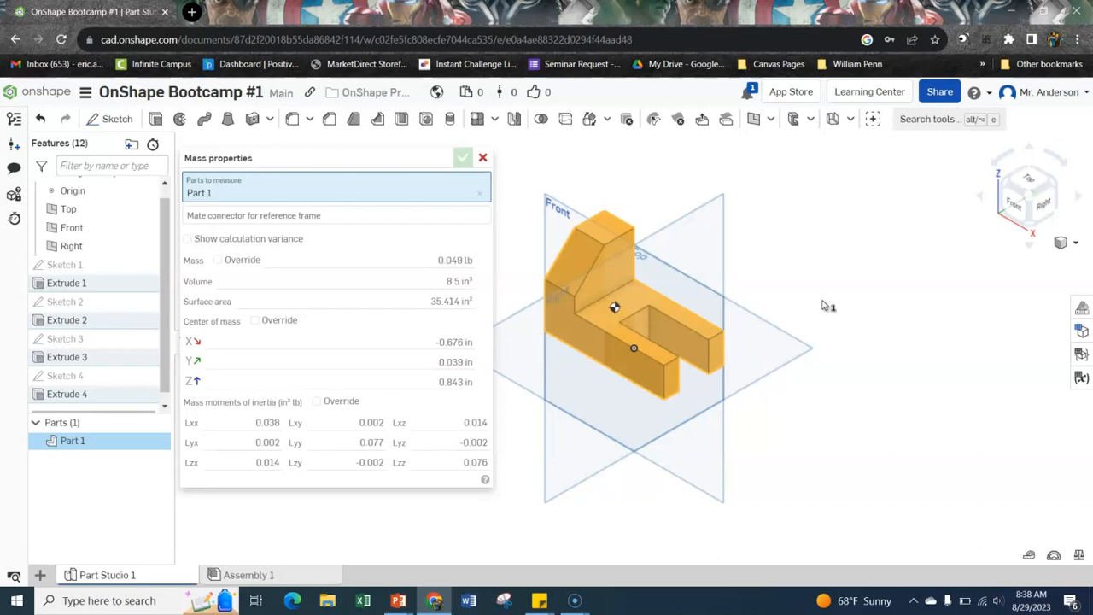
mouse_move(838, 280)
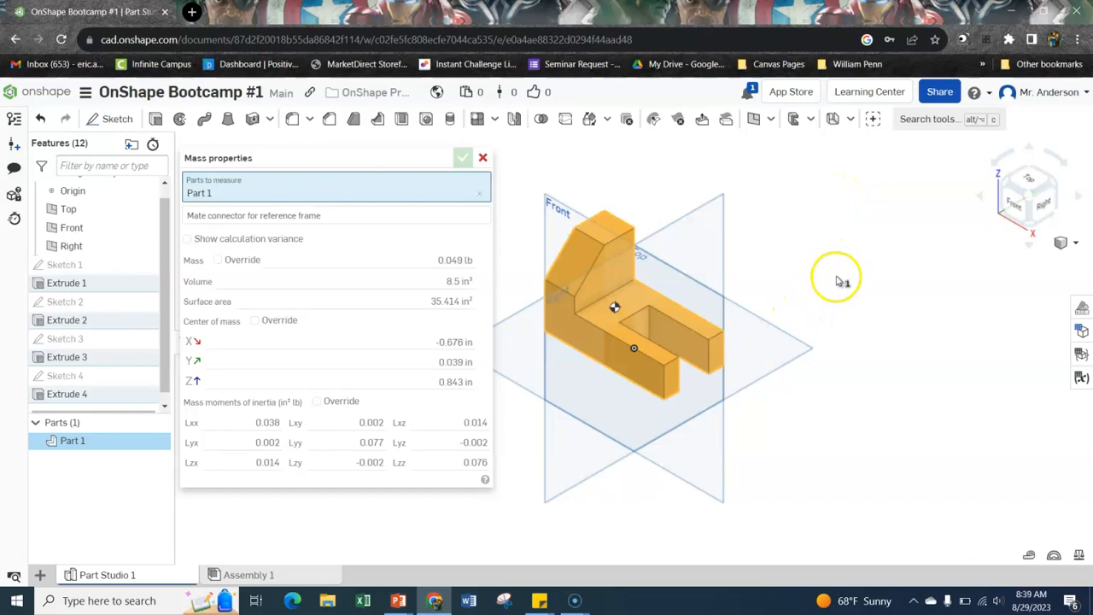
- Close the Mass properties dialog so only the bracket part remains in view
click(482, 158)
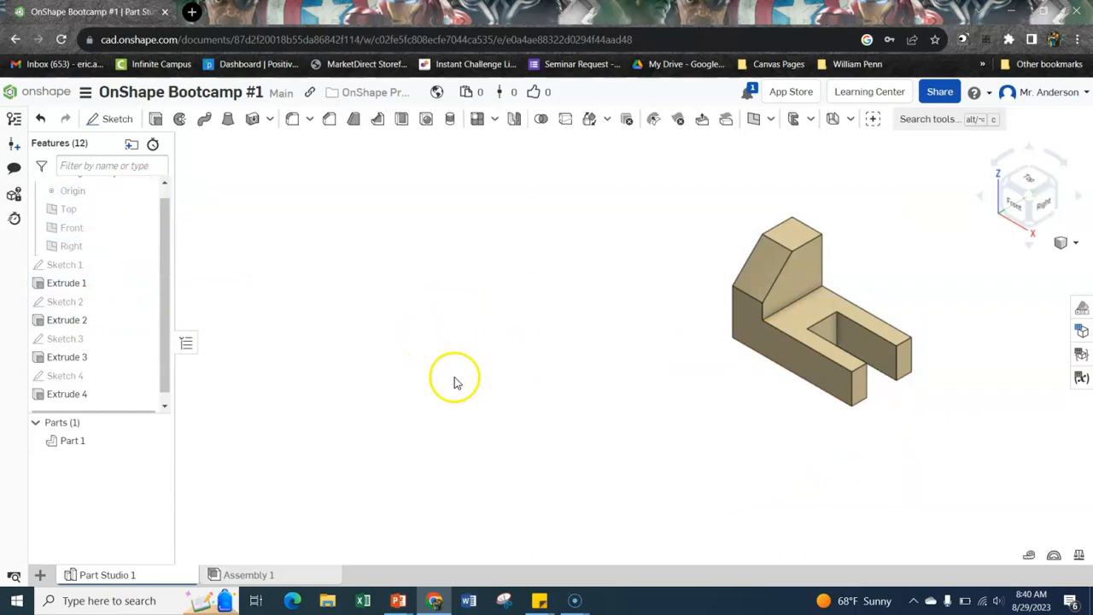